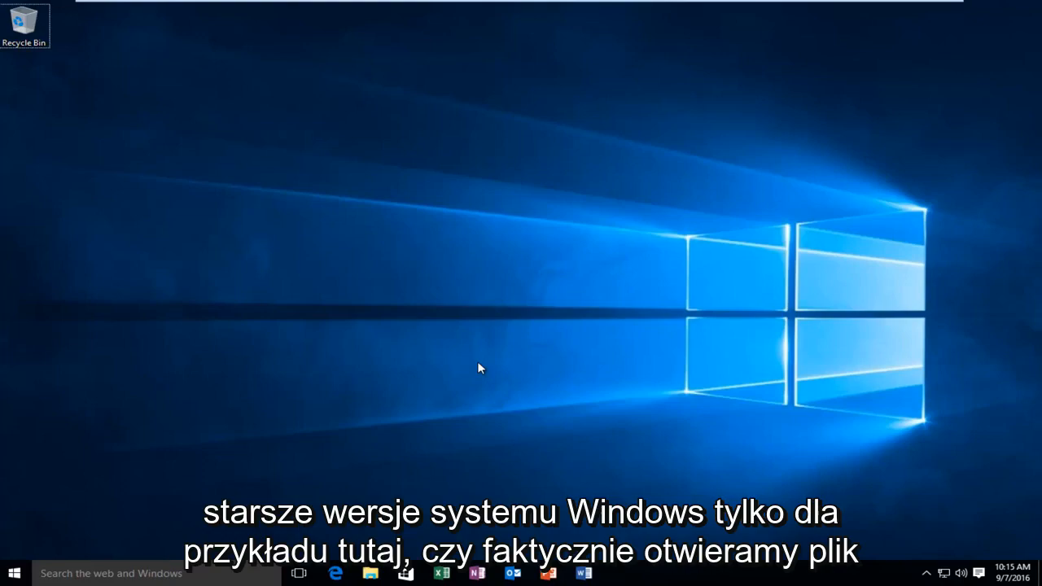
pyautogui.moveTo(475, 381)
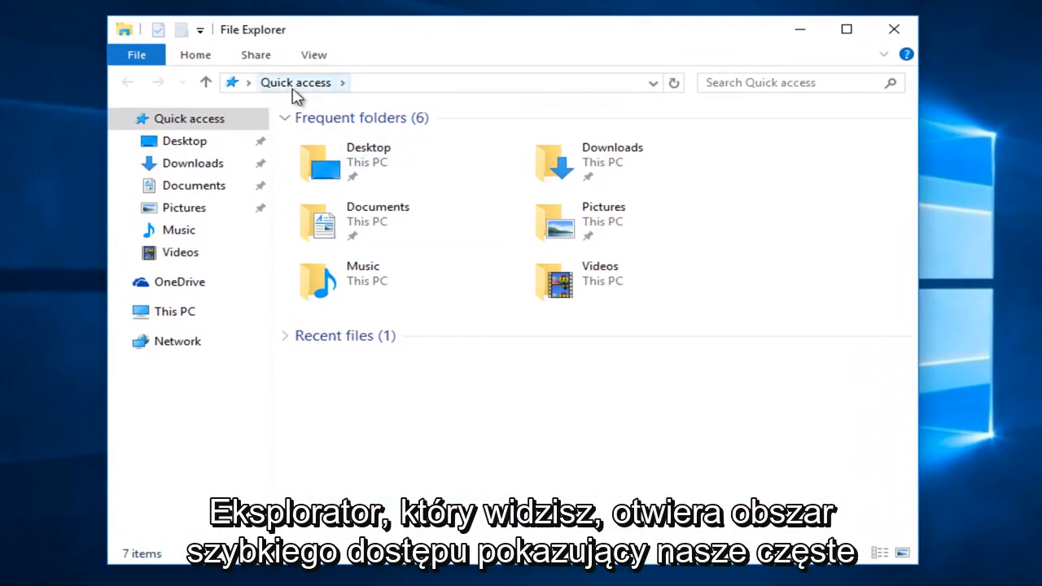
pyautogui.moveTo(319, 254)
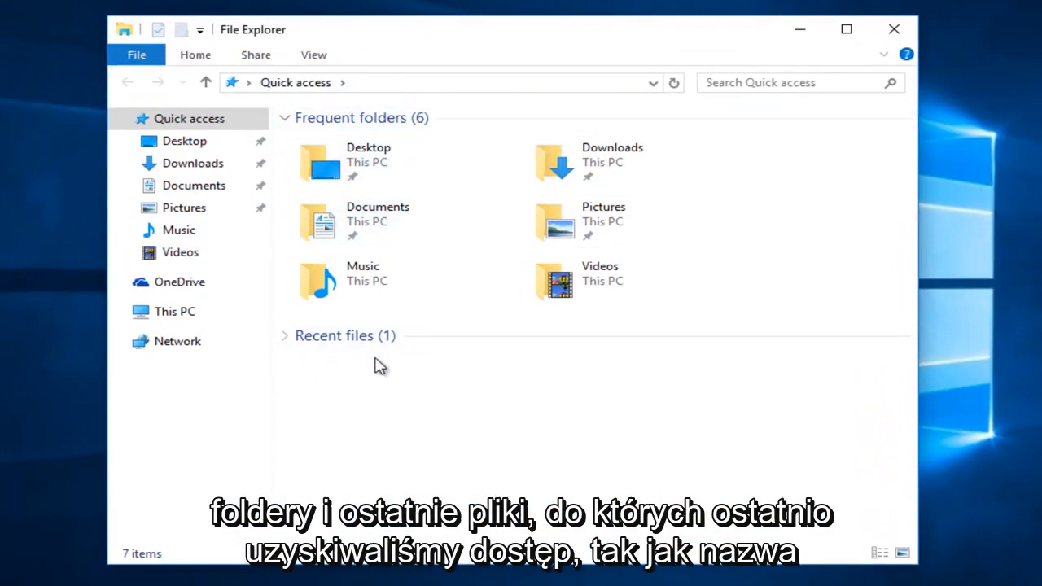
pyautogui.moveTo(485, 383)
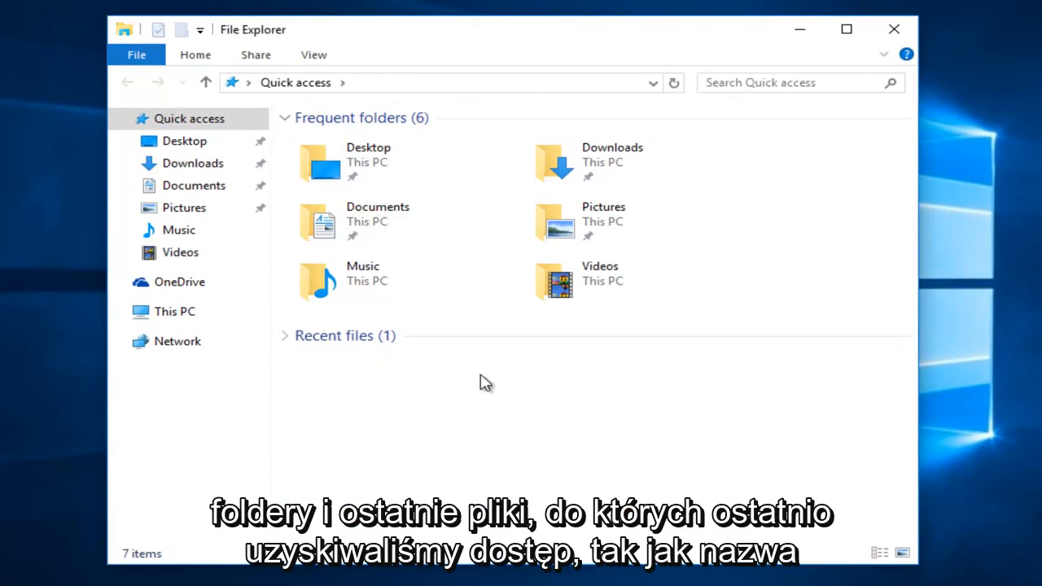
pyautogui.moveTo(367, 163)
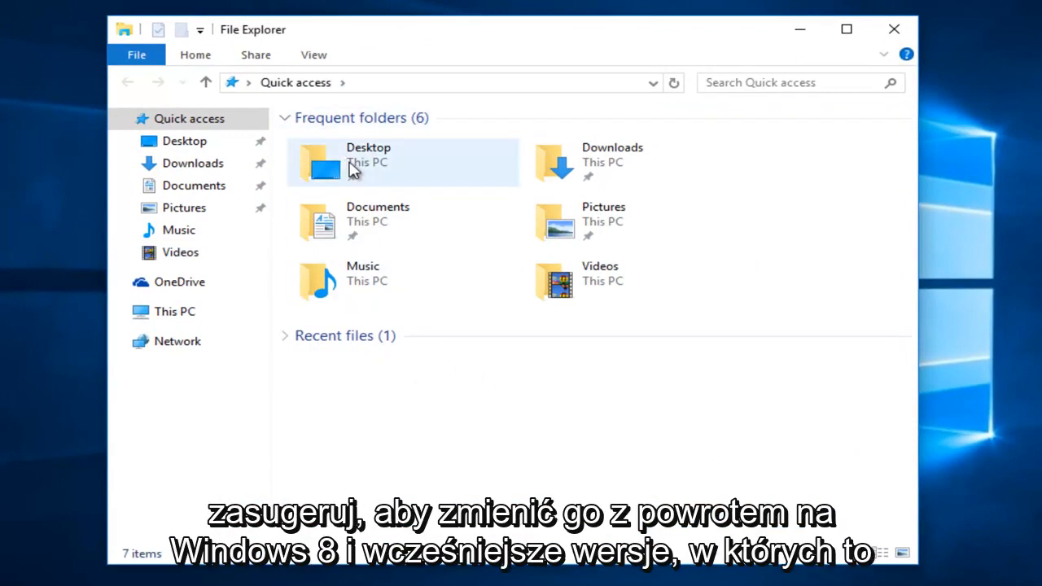
pyautogui.moveTo(355, 166)
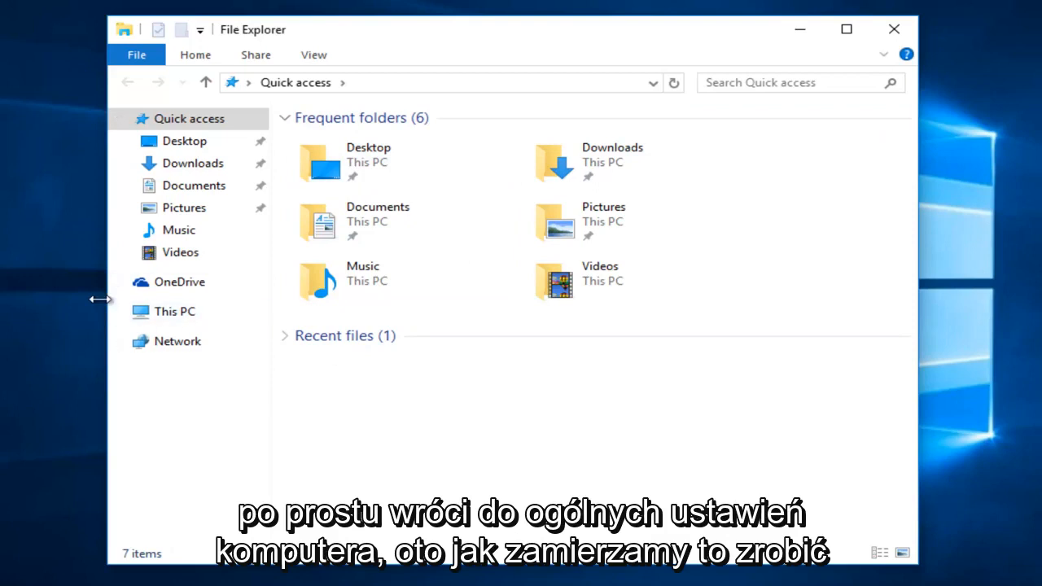
pyautogui.moveTo(312, 56)
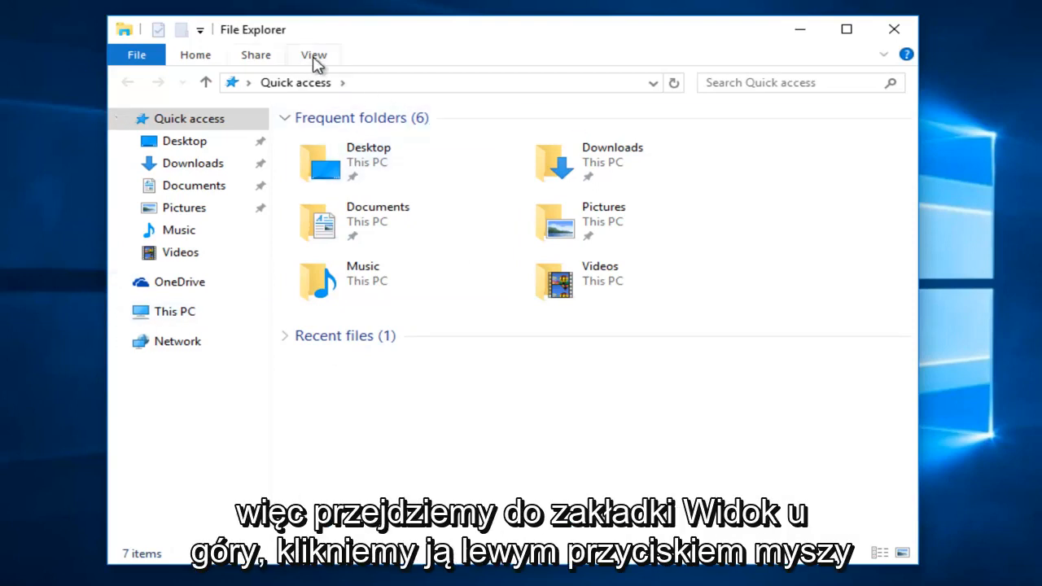
# Bring up the Folder Options dialog from the View ribbon's Options command
pyautogui.click(313, 56)
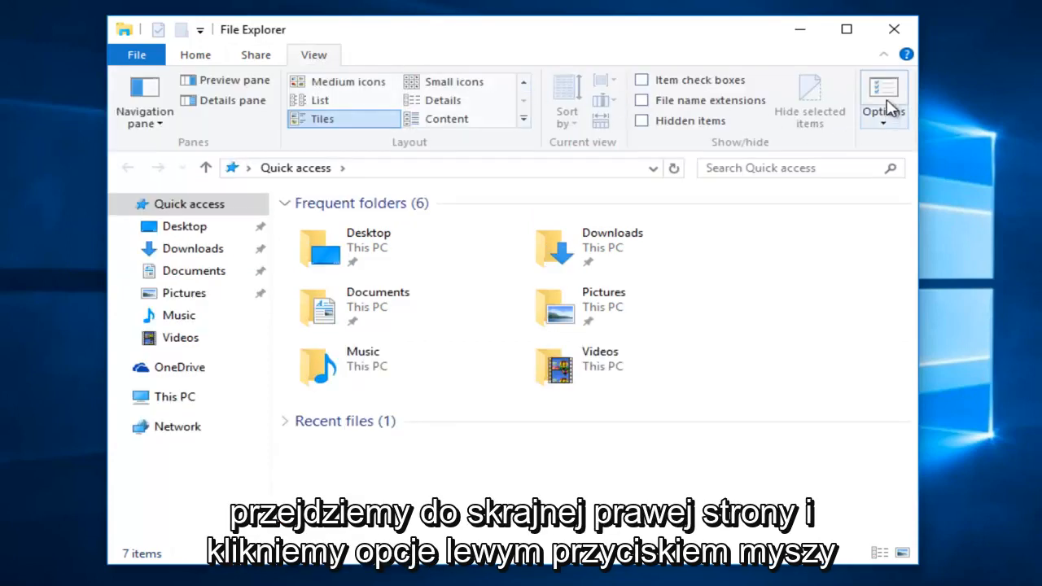
pyautogui.click(882, 93)
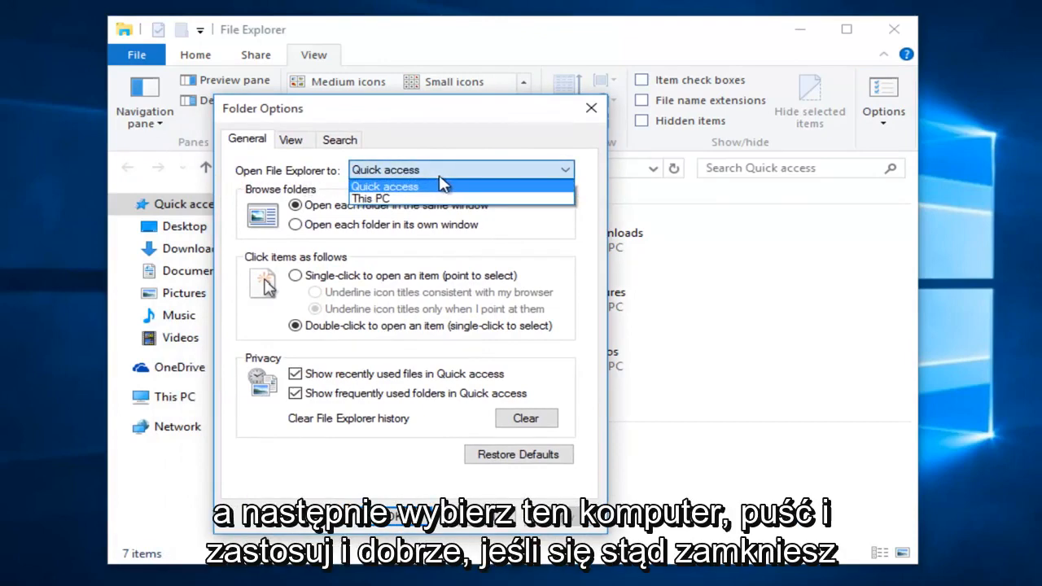
# Set 'Open File Explorer to' to This PC, confirm with OK, and close the window
pyautogui.click(371, 199)
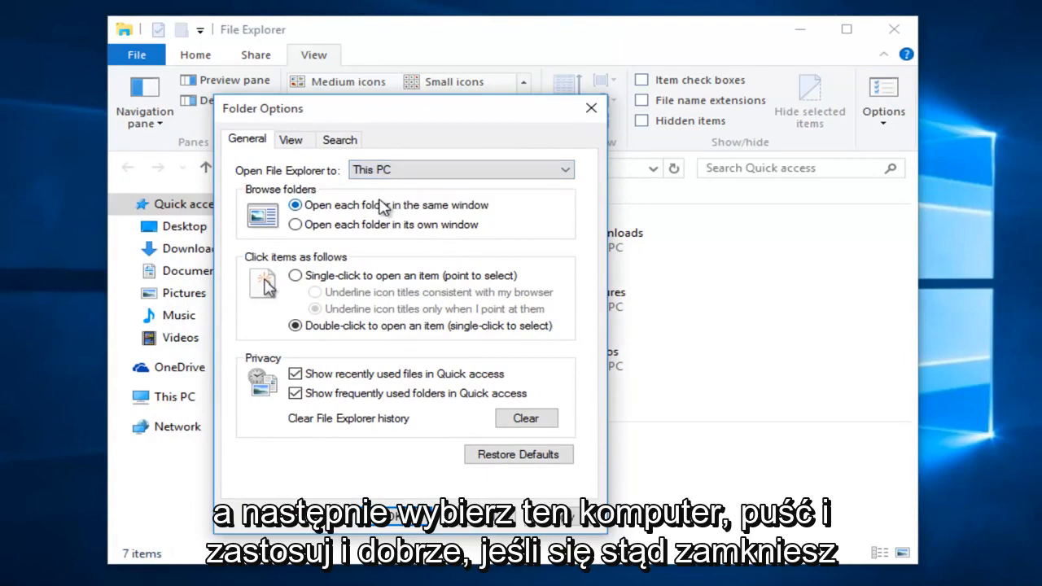
pyautogui.moveTo(388, 209)
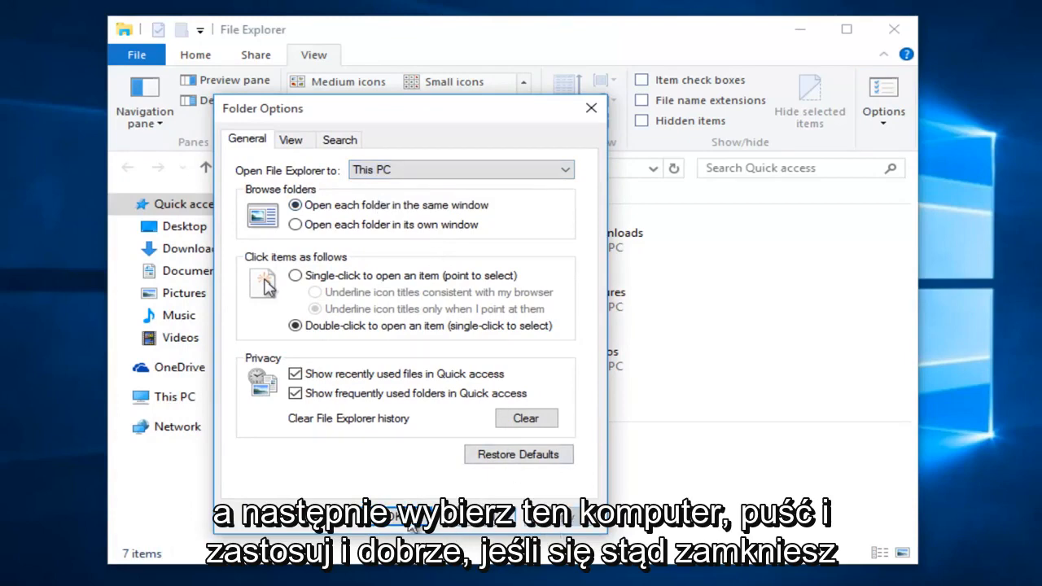
pyautogui.click(591, 107)
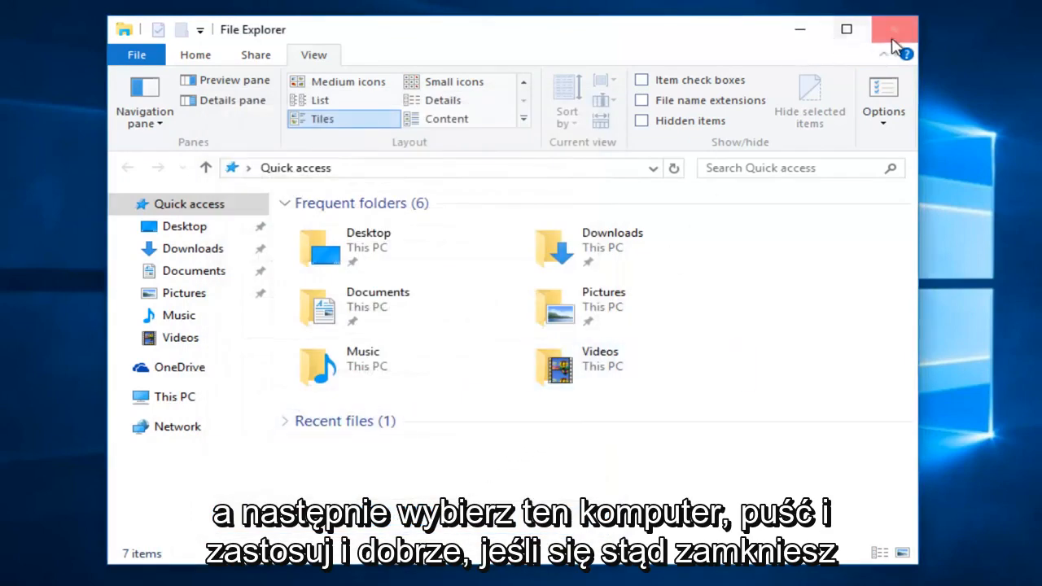
pyautogui.click(893, 29)
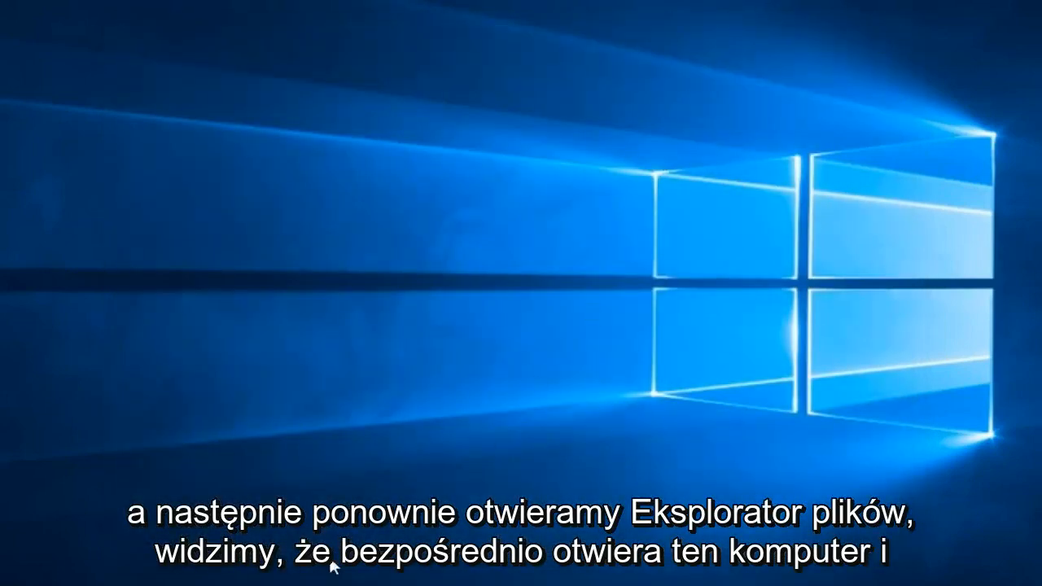